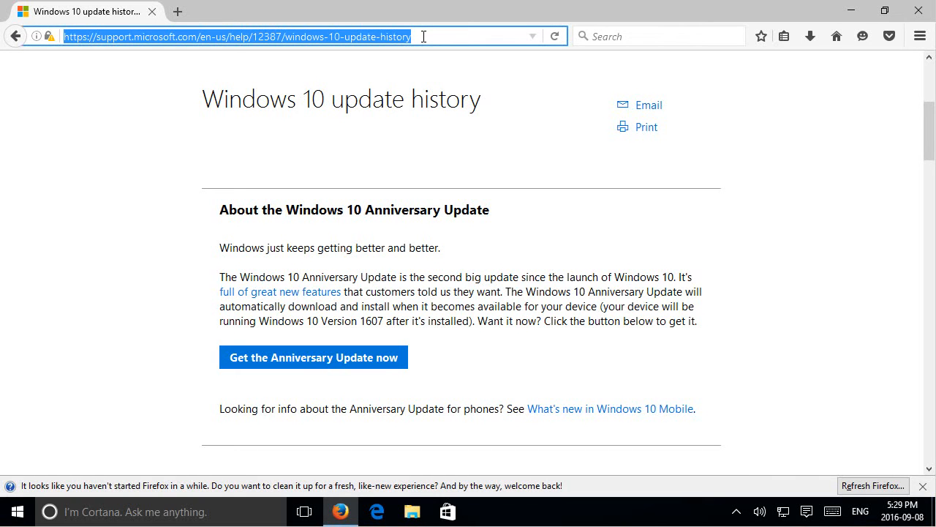
mouse_move(472, 211)
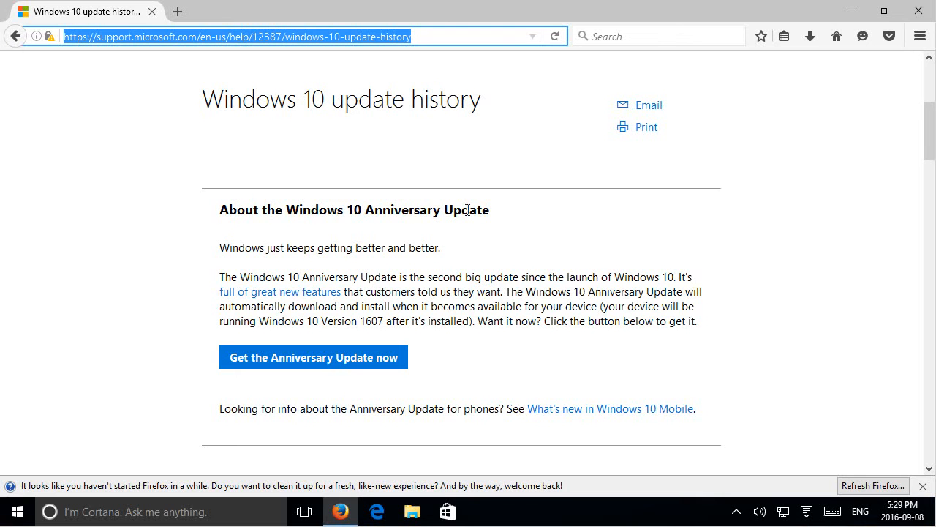
mouse_move(441, 209)
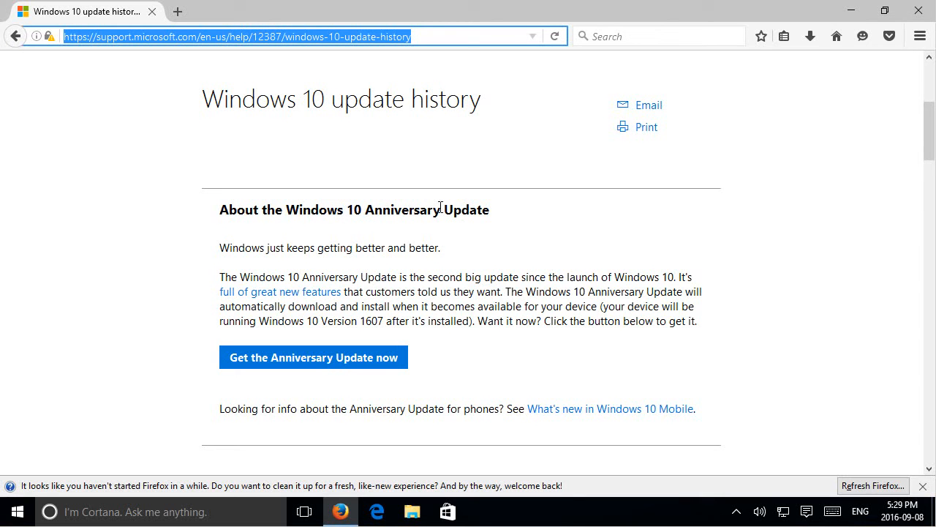
mouse_move(307, 343)
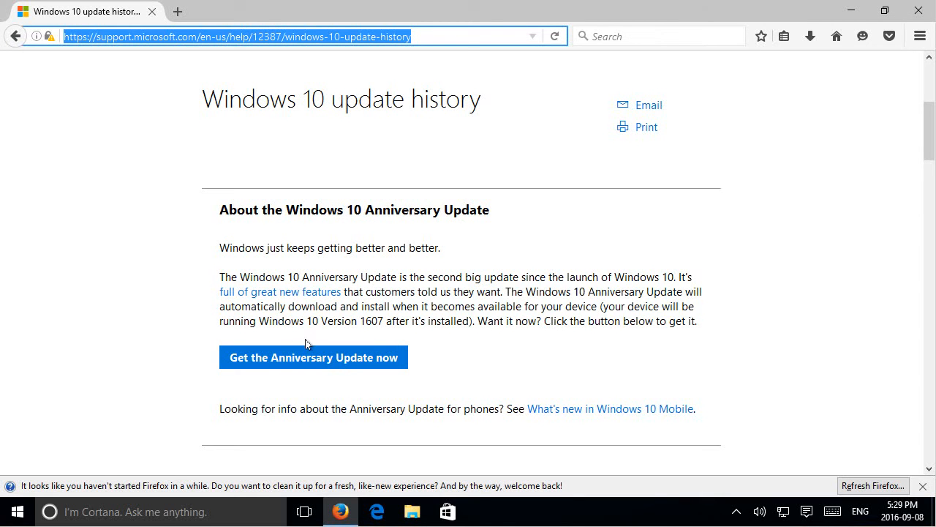
mouse_move(260, 363)
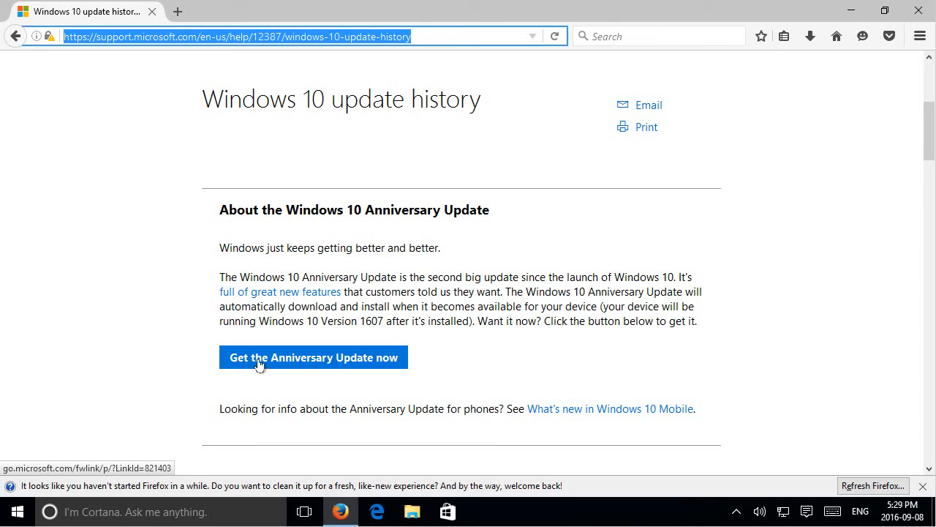
mouse_move(308, 369)
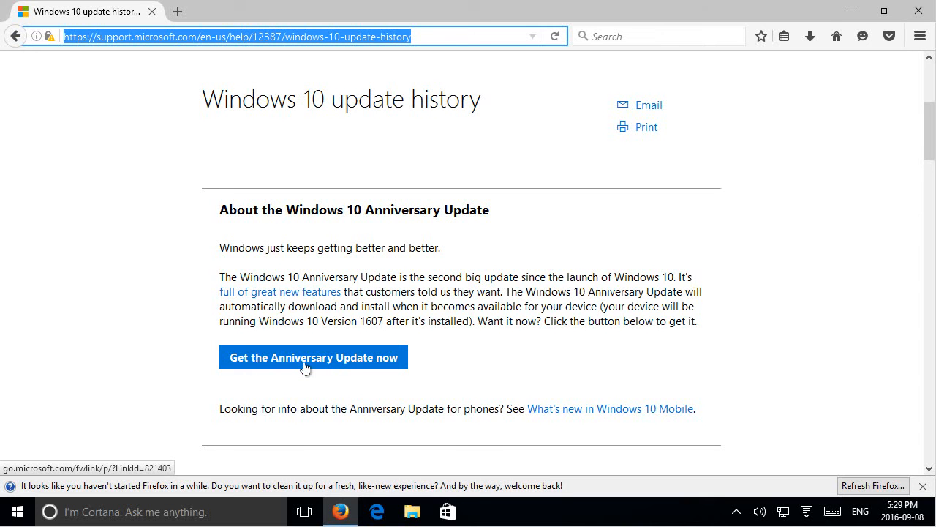
Step: Request the Anniversary Update tool and save Windows10Upgrade28084.exe (5.5 MB) to Firefox's downloads
left_click(305, 359)
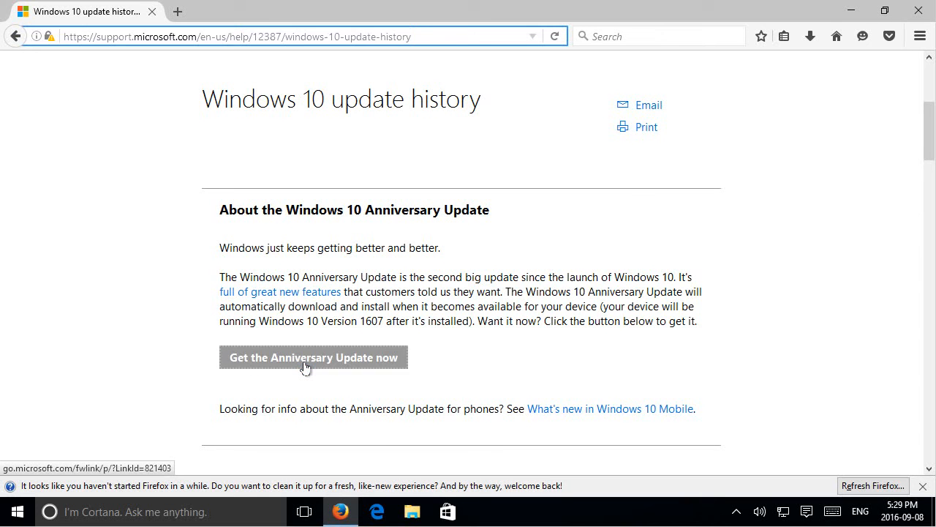
left_click(306, 357)
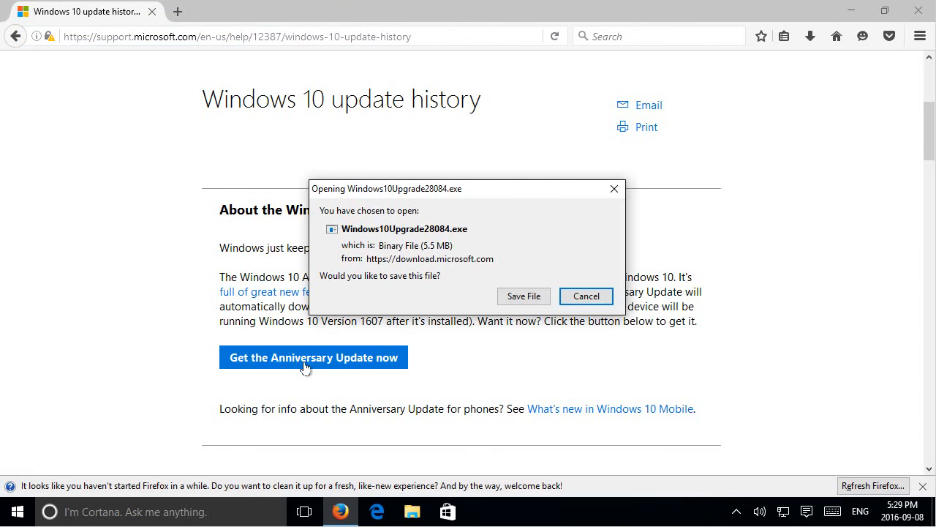
mouse_move(524, 296)
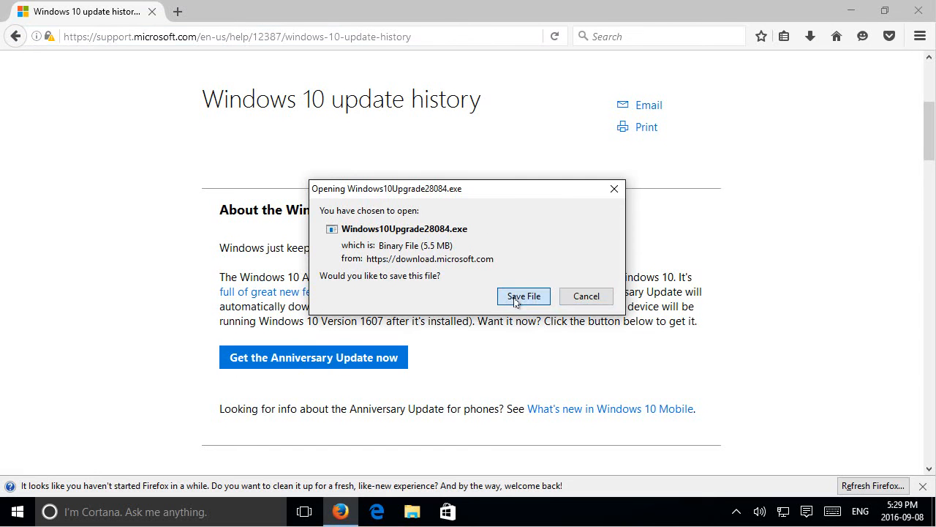
left_click(524, 296)
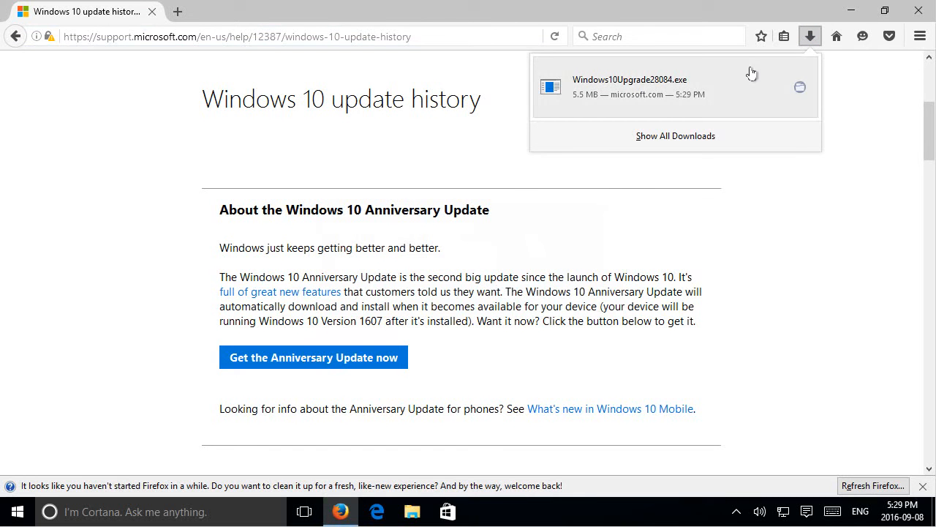
mouse_move(741, 63)
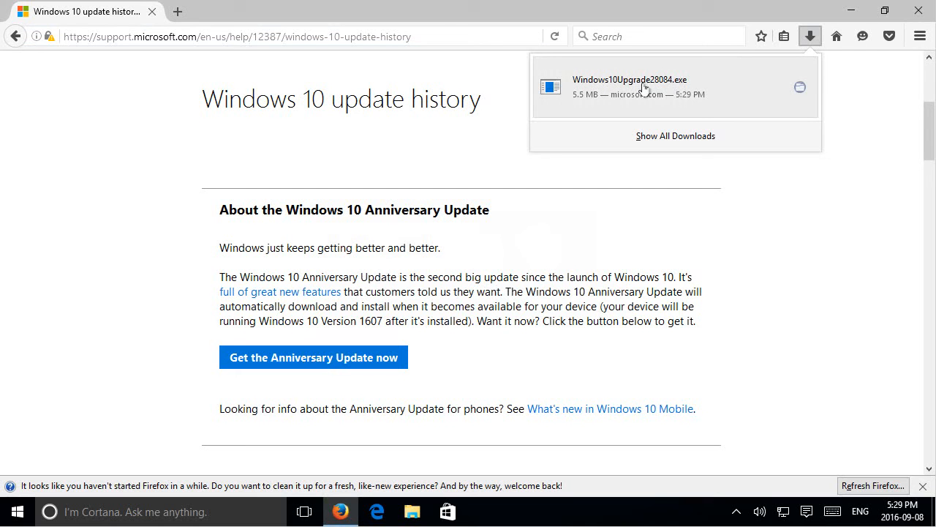
mouse_move(670, 88)
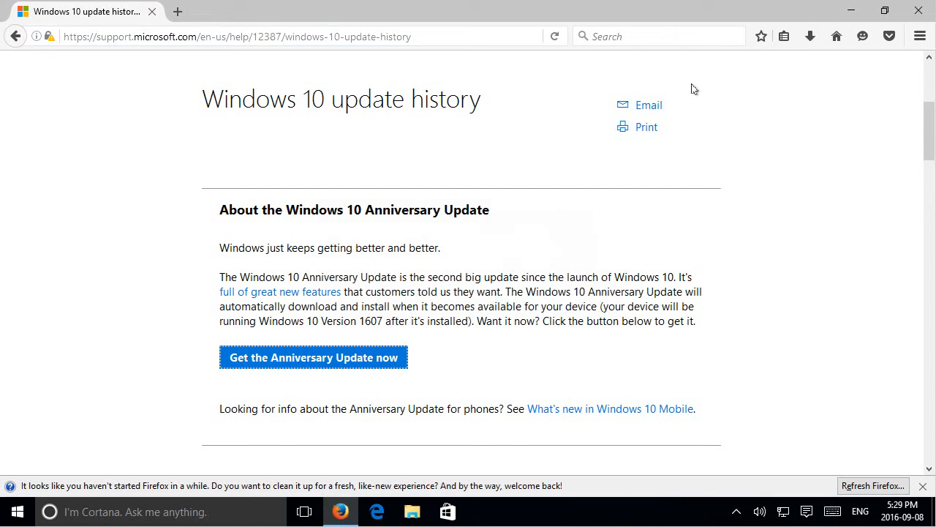
Step: Run the downloaded installer and allow Windows 10 Upgrader in the User Account Control prompt
left_click(313, 357)
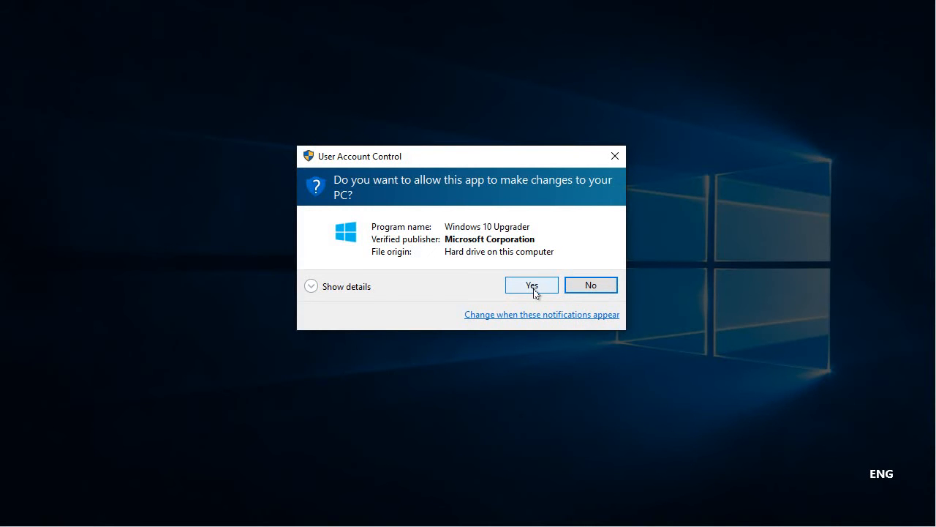
left_click(531, 283)
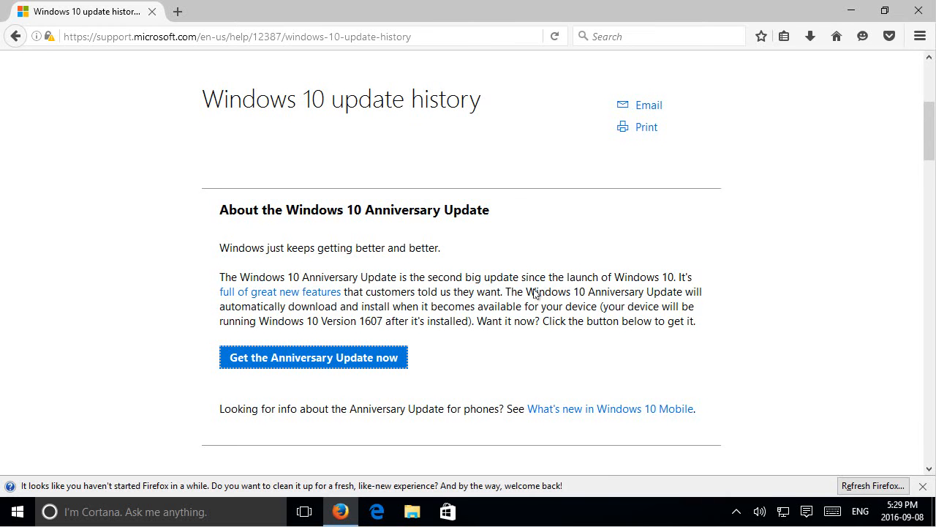
Step: Close Firefox, leaving Update Assistant's welcome screen showing version 10586 versus latest 14393
left_click(313, 357)
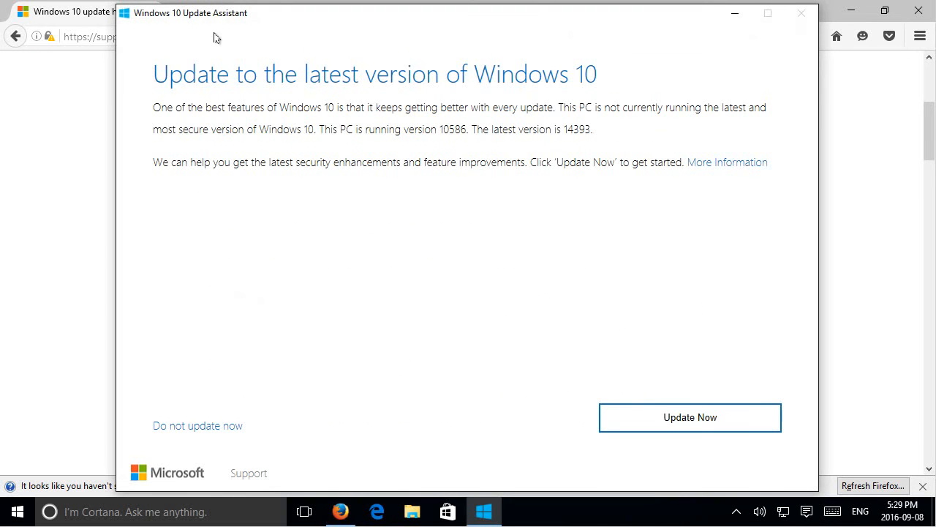
mouse_move(922, 11)
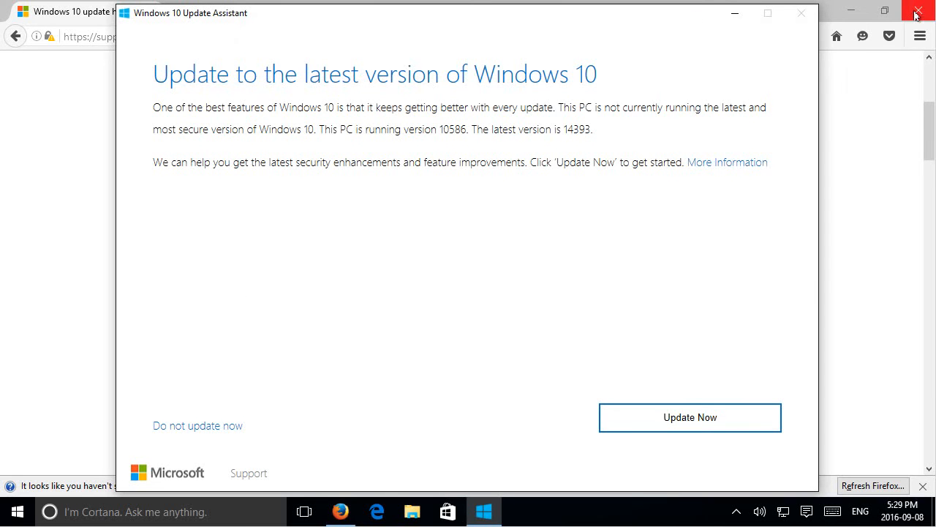
left_click(921, 8)
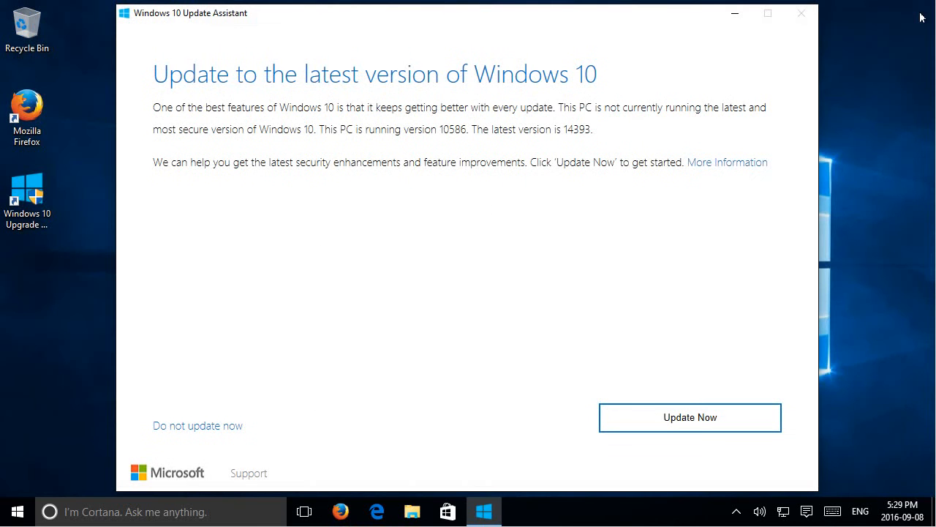
mouse_move(413, 106)
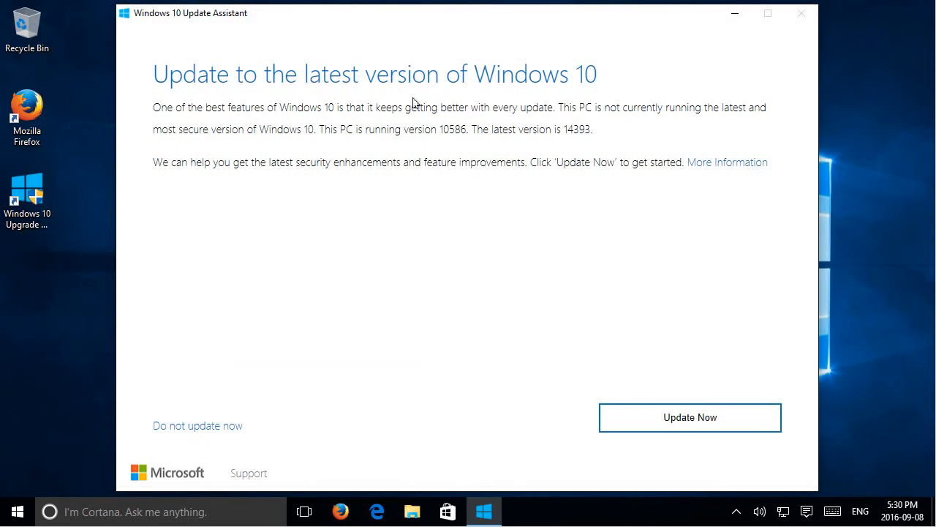
mouse_move(237, 160)
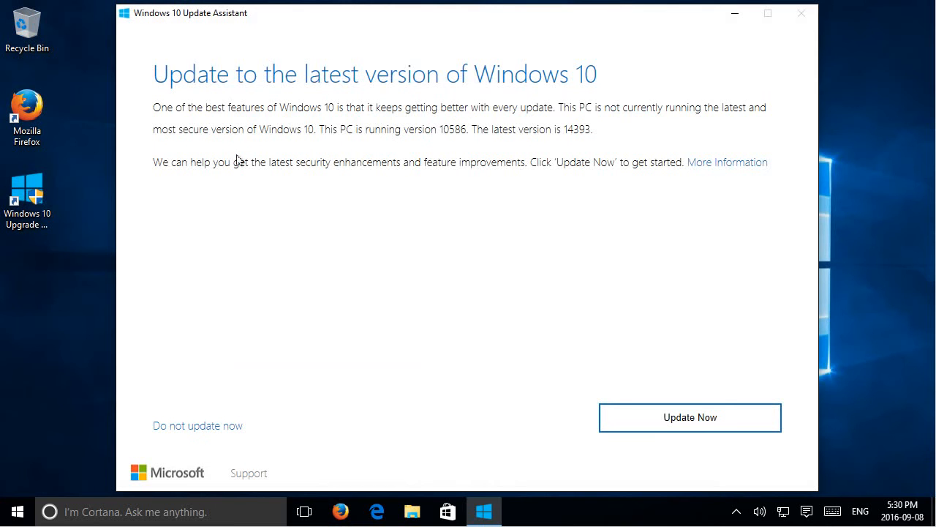
mouse_move(333, 146)
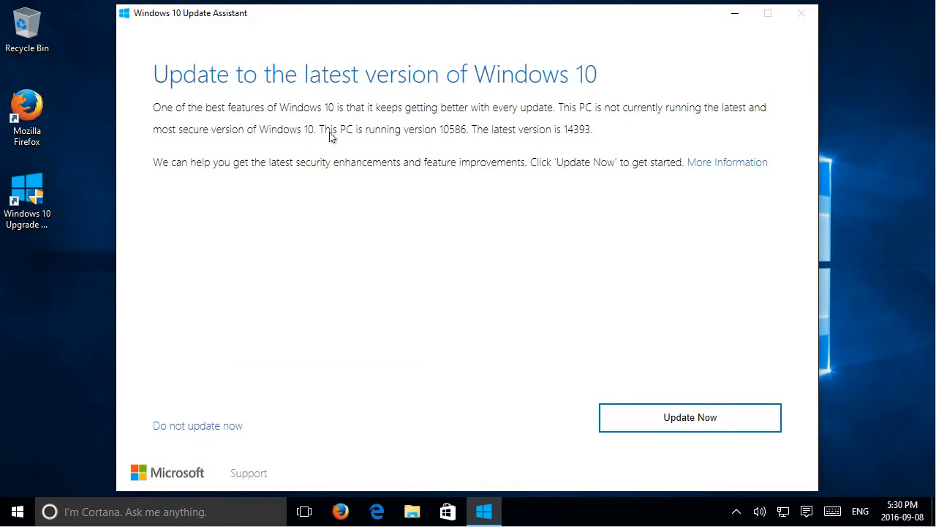
mouse_move(440, 138)
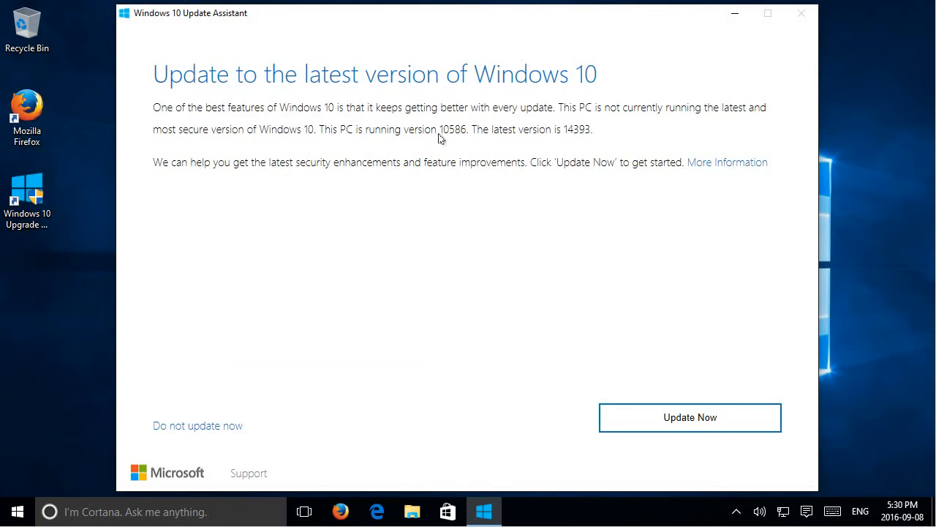
mouse_move(447, 141)
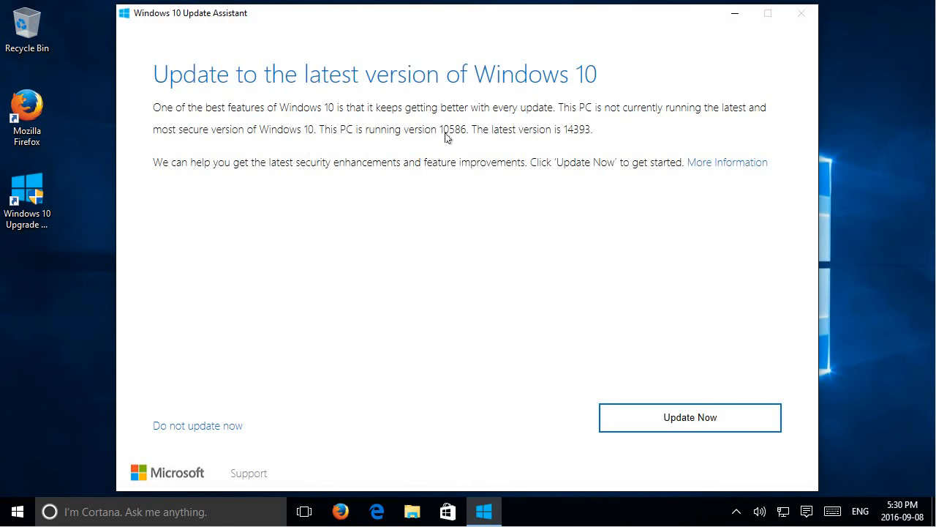
mouse_move(466, 141)
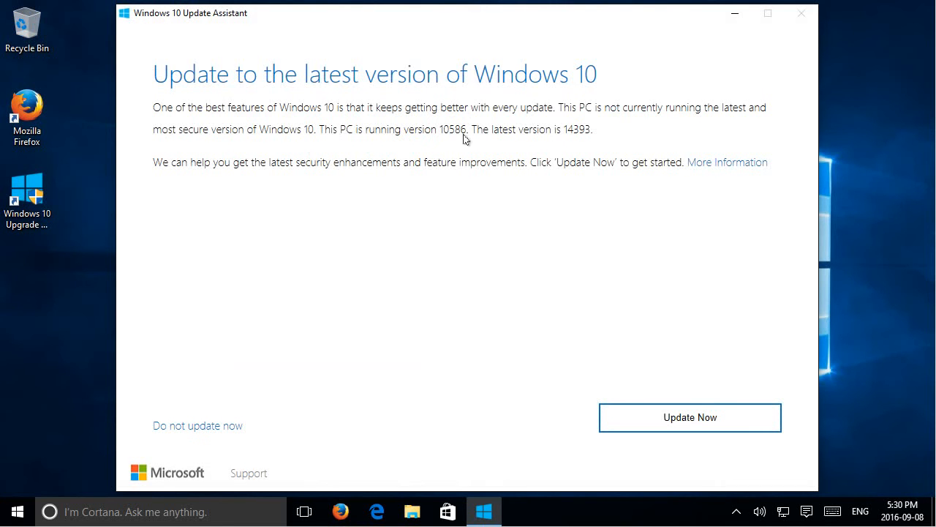
mouse_move(574, 139)
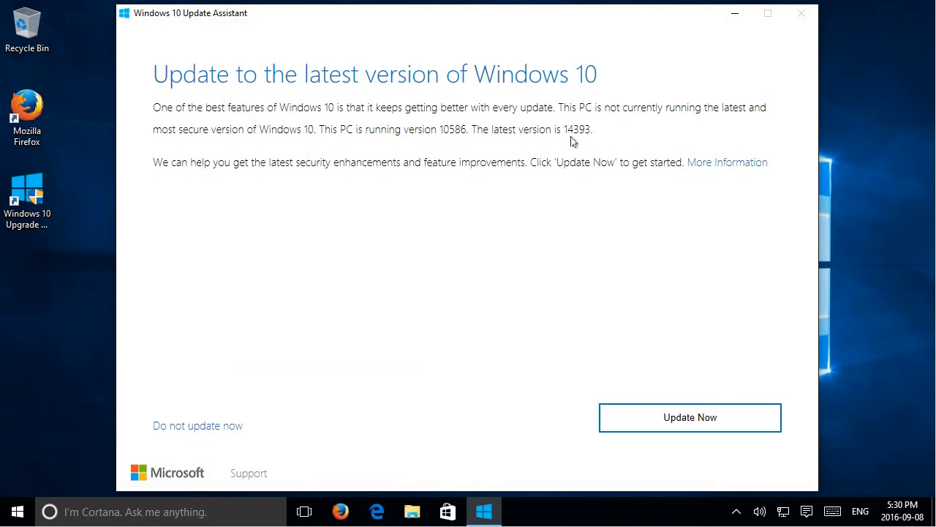
mouse_move(483, 155)
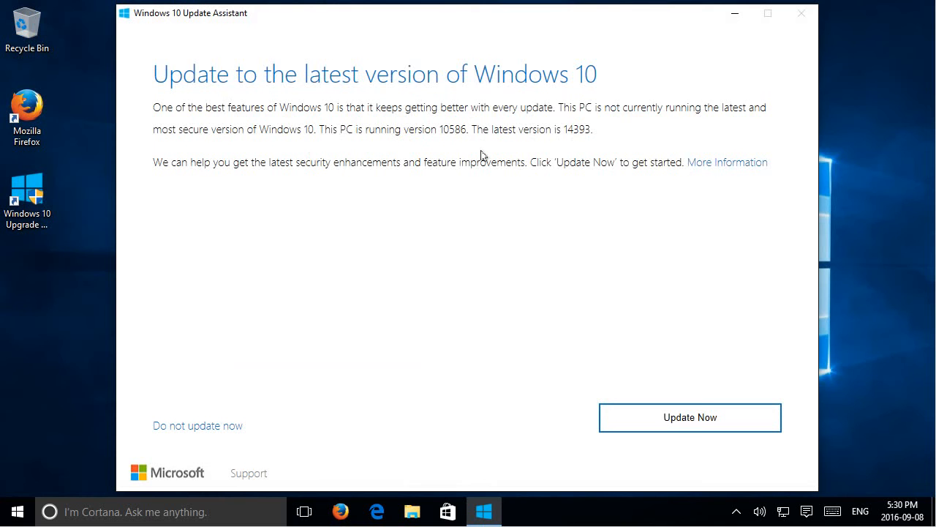
mouse_move(805, 367)
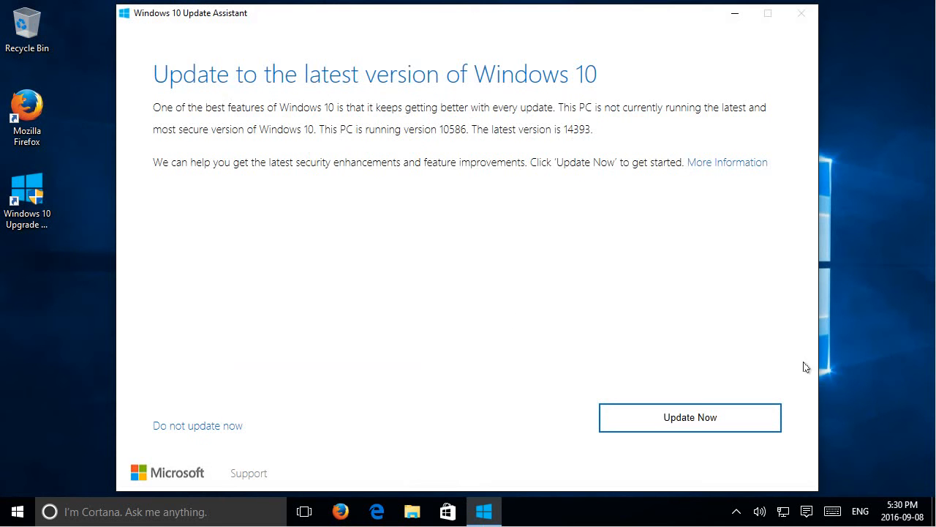
mouse_move(691, 424)
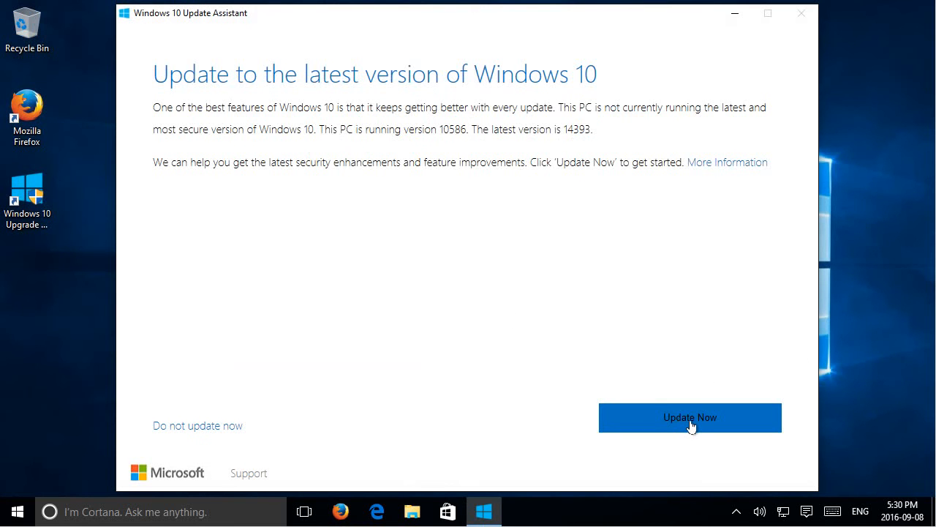
Step: Choose Update Now so CPU, memory and disk space checks pass and the countdown starts
left_click(691, 417)
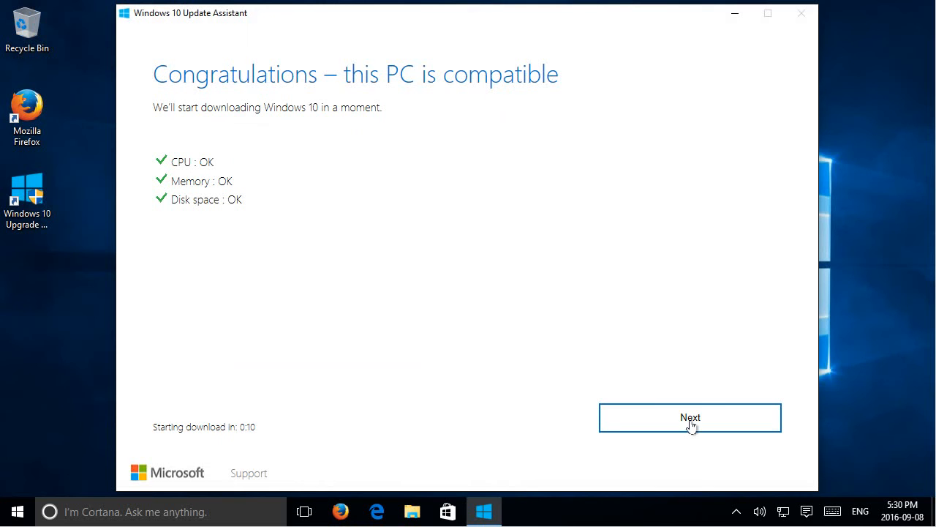
mouse_move(223, 181)
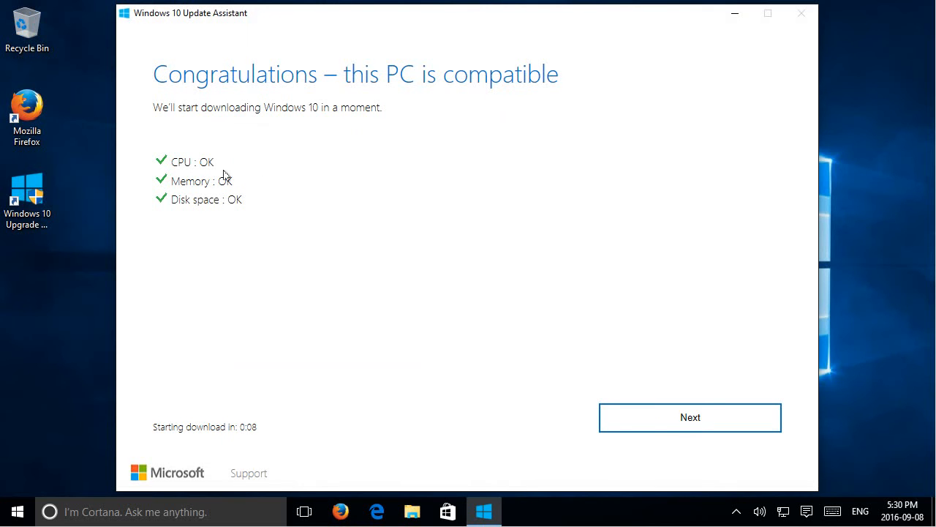
mouse_move(258, 190)
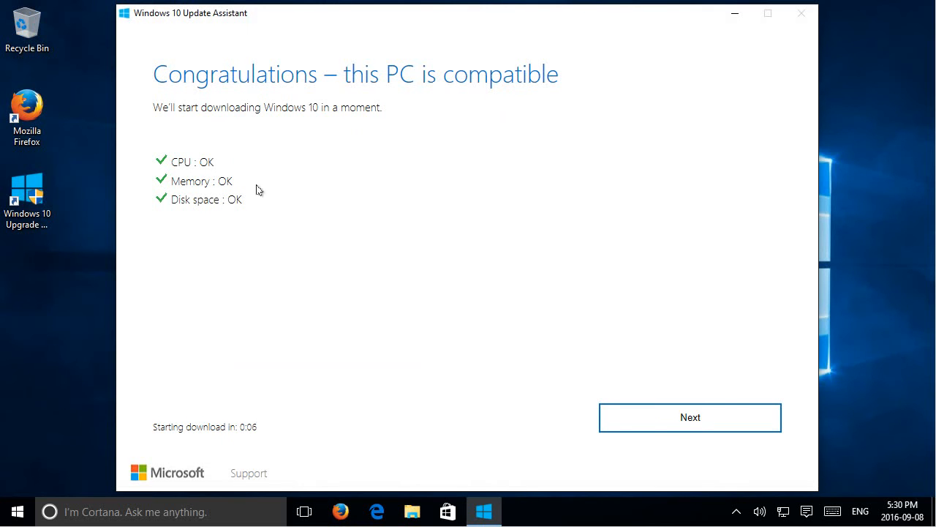
mouse_move(731, 371)
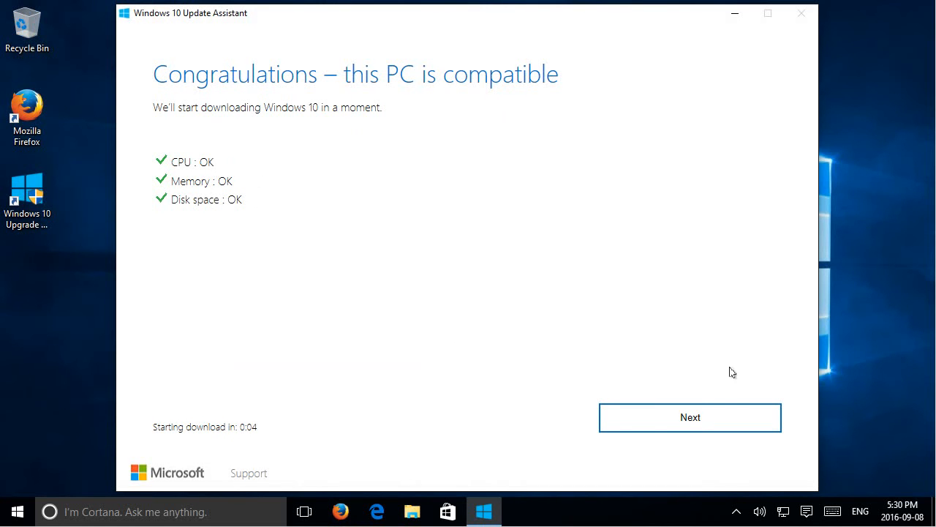
Step: Skip the countdown with Next so the update download begins at 0% complete
left_click(691, 417)
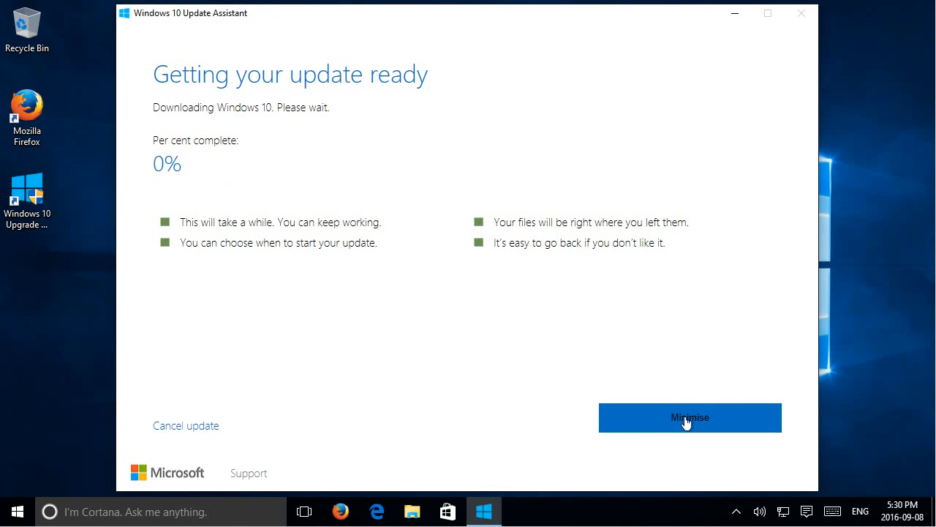
mouse_move(266, 205)
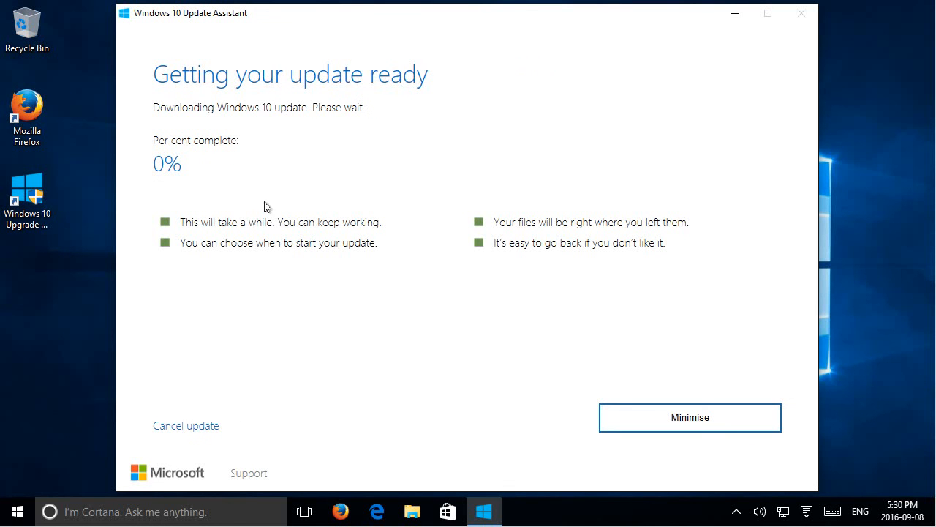
mouse_move(201, 184)
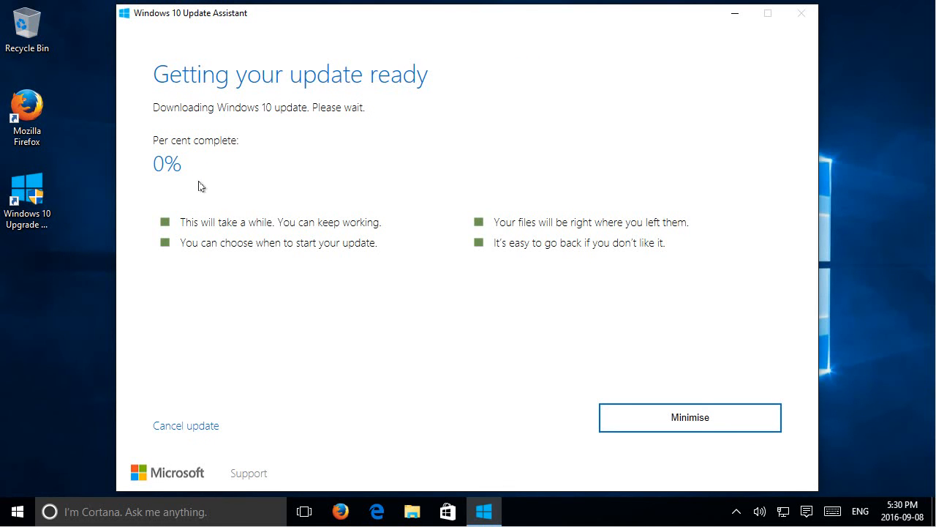